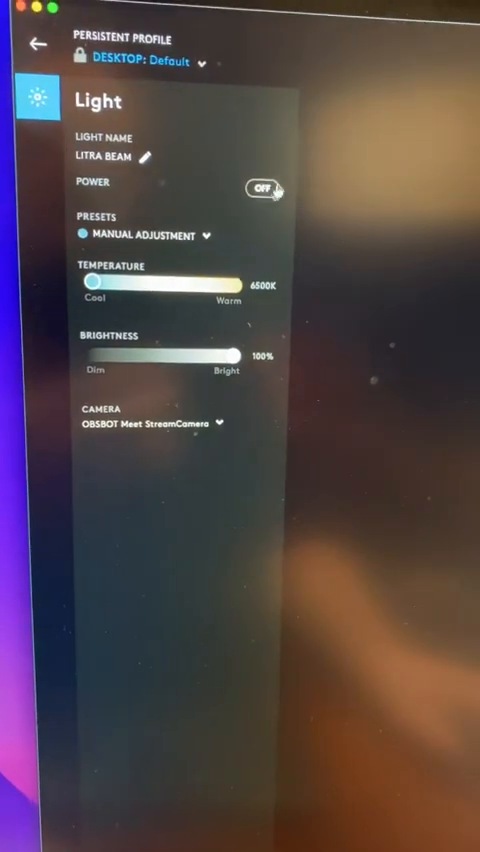
- Switch the Litra Beam's Power toggle from OFF to ON
click(264, 190)
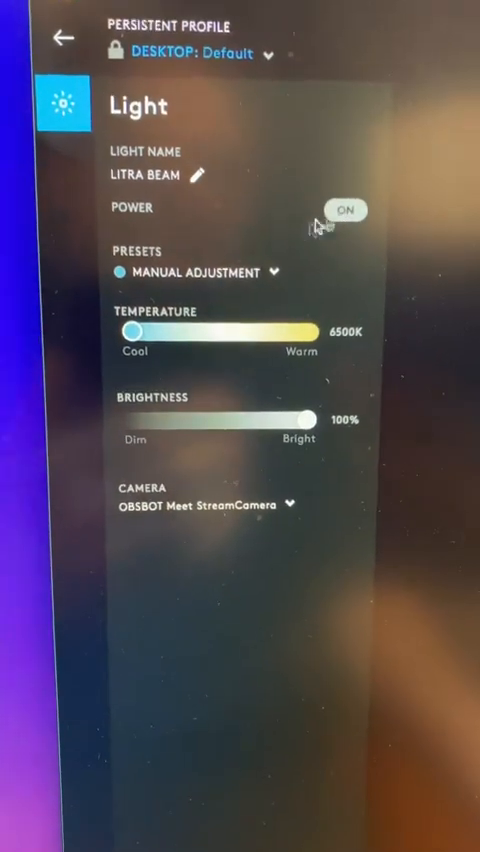
click(196, 272)
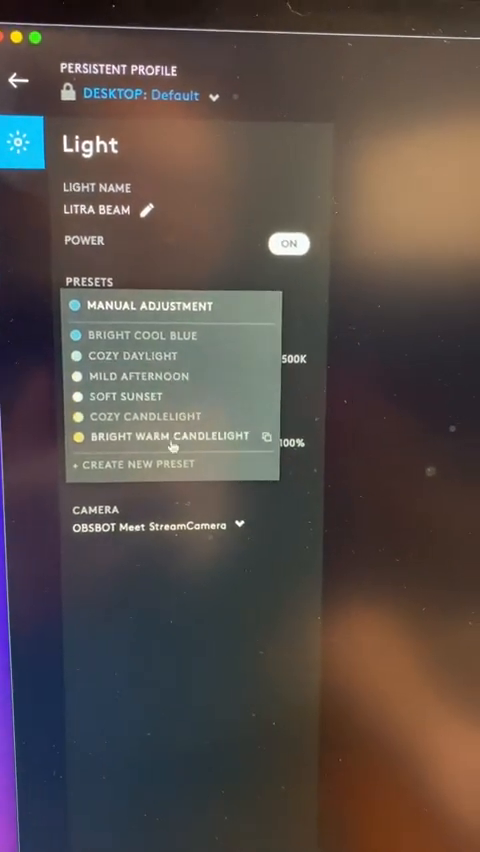
click(152, 306)
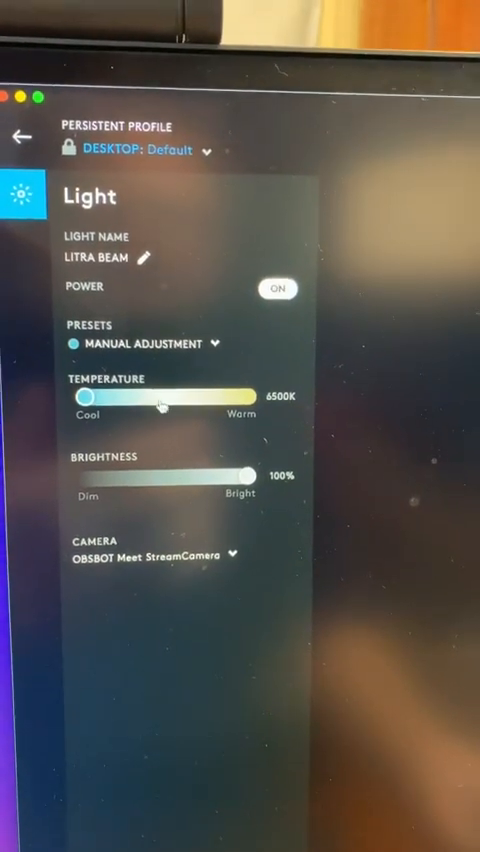
- Drag the Temperature slider to the fully warm end at 2700K
drag(250, 396, 156, 476)
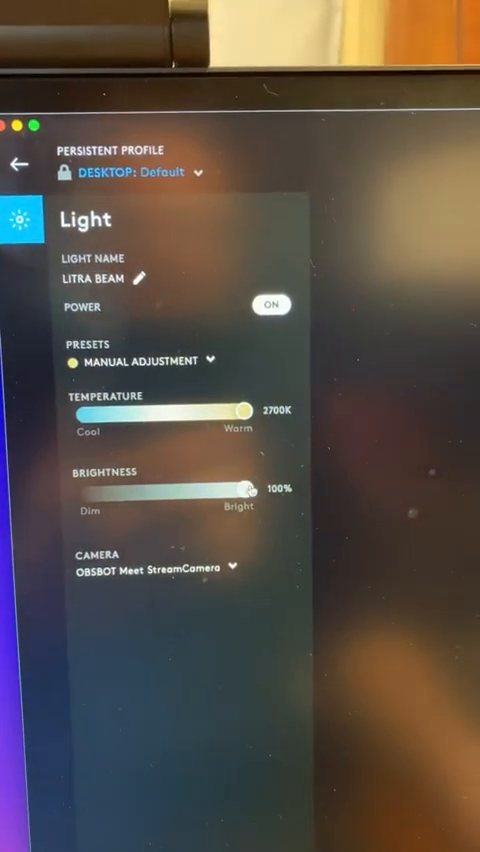
- Move the Temperature slider back to 4000K, keeping brightness at 100%
drag(240, 412, 200, 496)
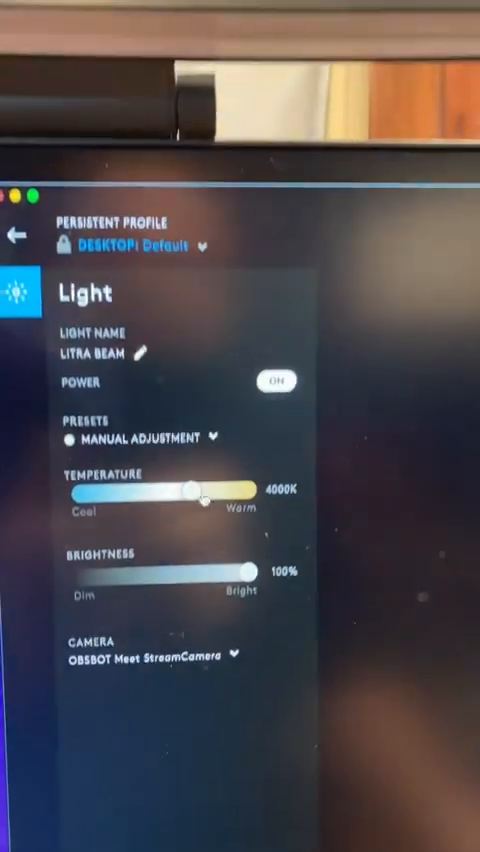
- Relaunch G HUB from the menu bar and show the Litra Beam's Presets dropdown
click(140, 438)
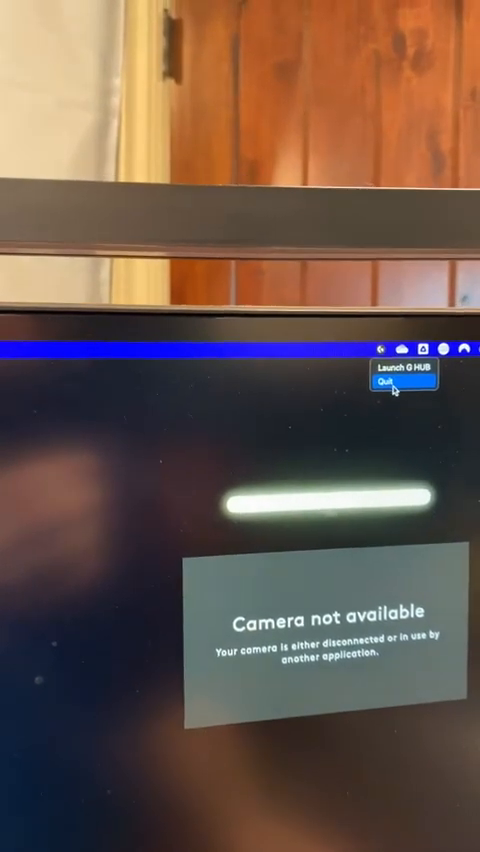
click(396, 368)
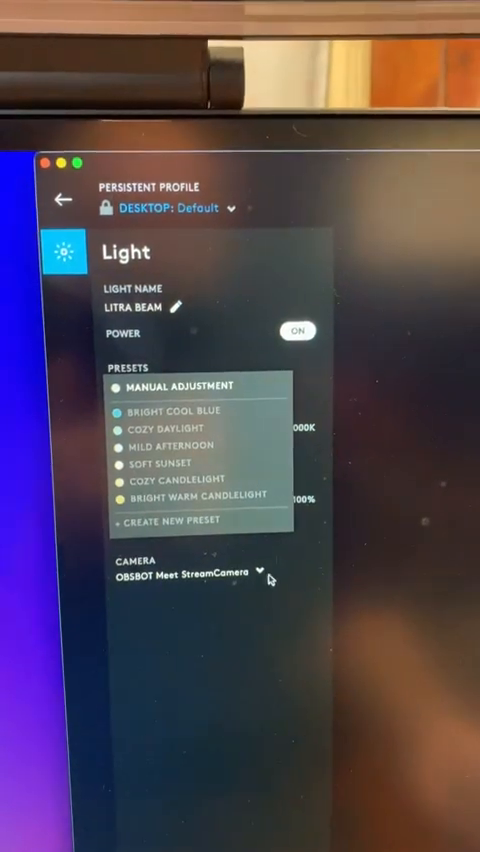